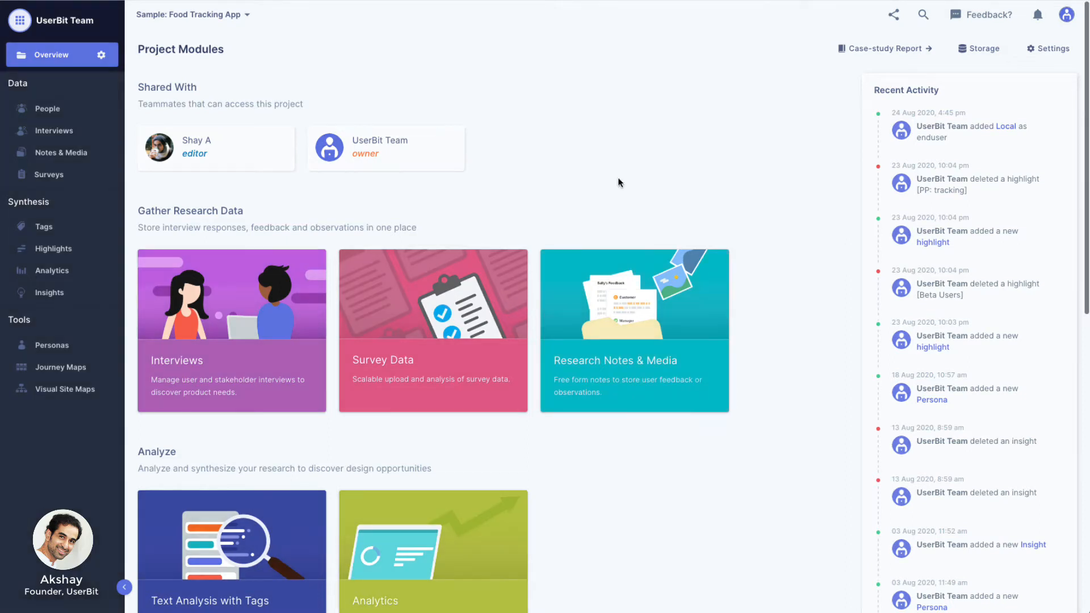
pyautogui.moveTo(656, 202)
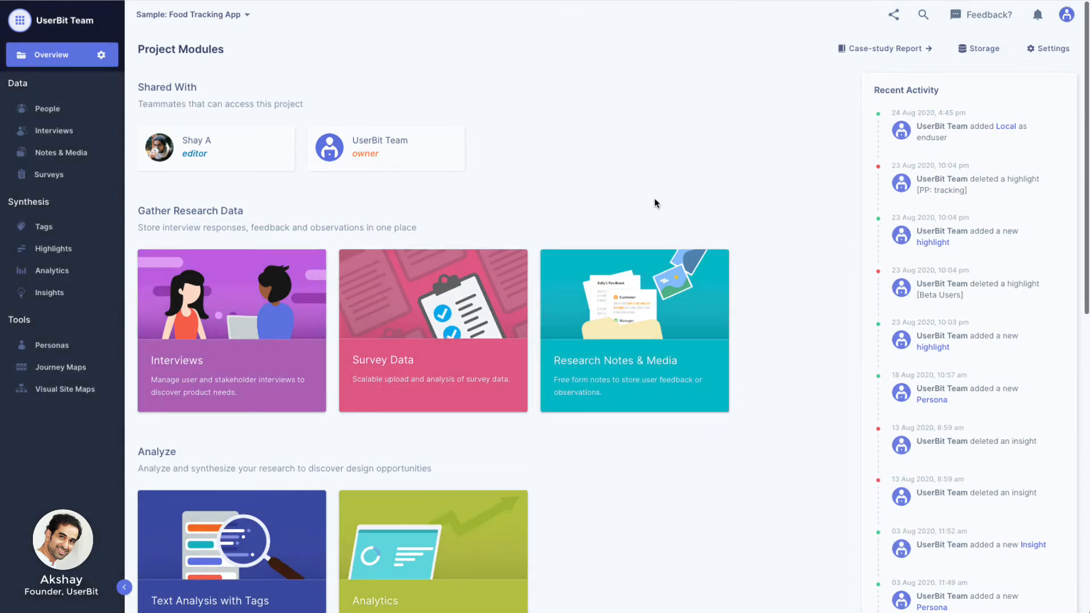
# Browse the Interviews timeline, switching between User Groups and Stakeholder Groups, ending on User Groups
pyautogui.click(54, 130)
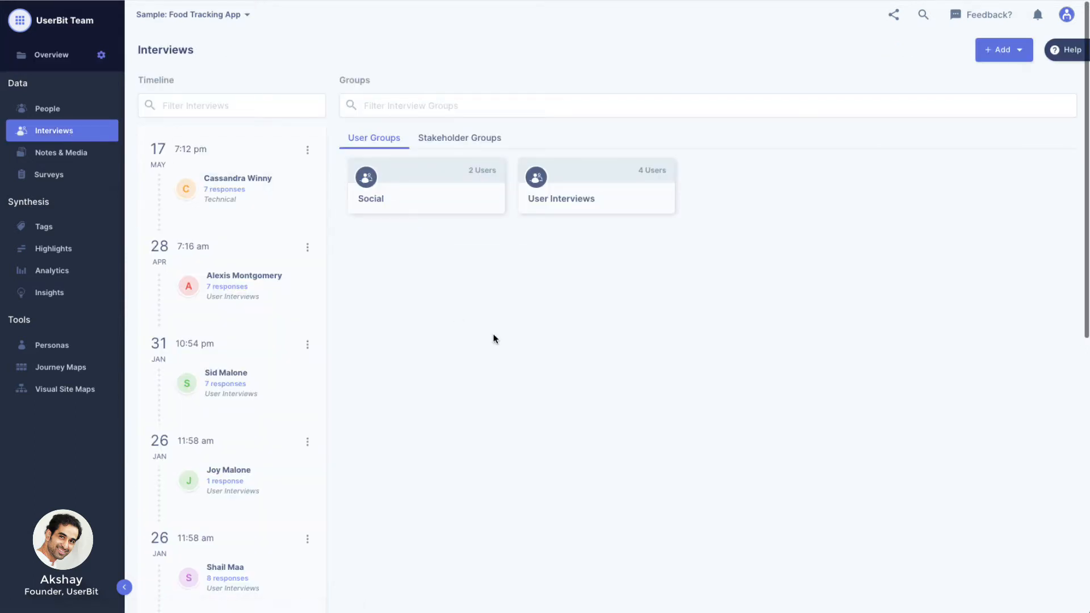
pyautogui.moveTo(280, 198)
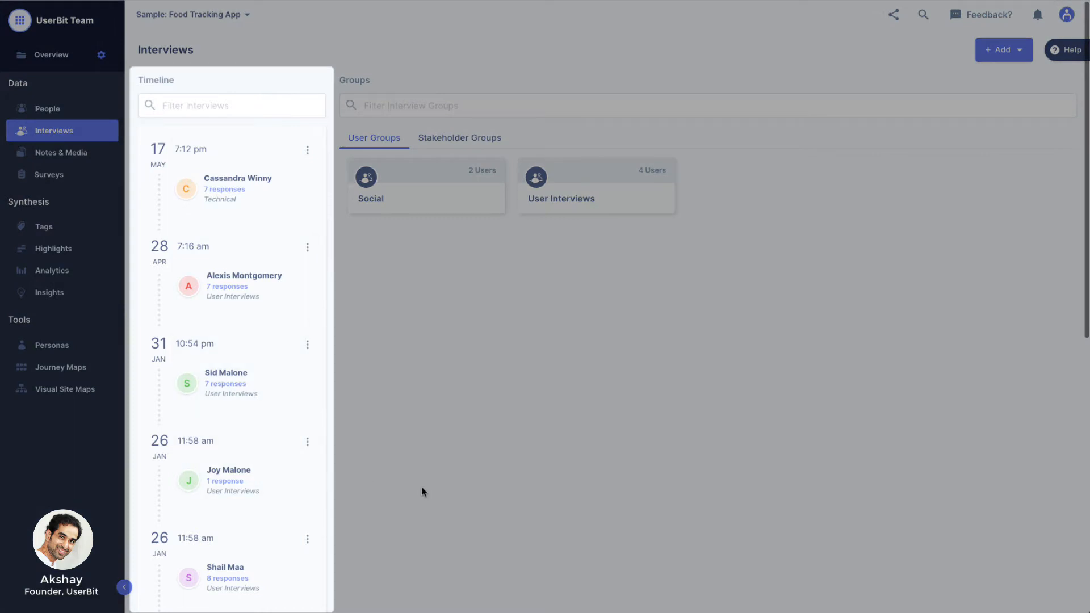
pyautogui.moveTo(470, 266)
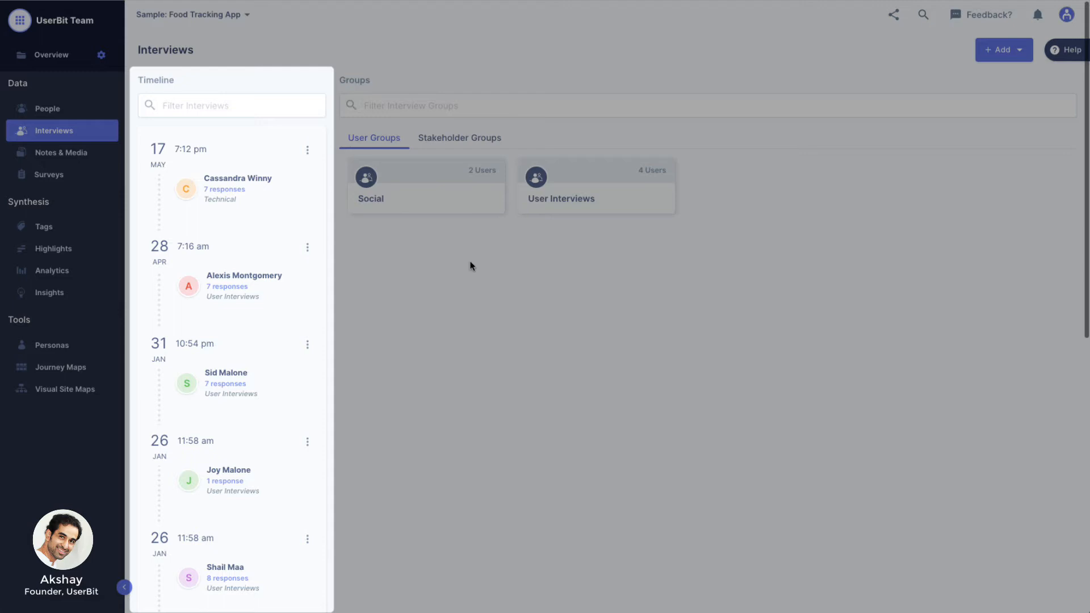
pyautogui.scroll(-3)
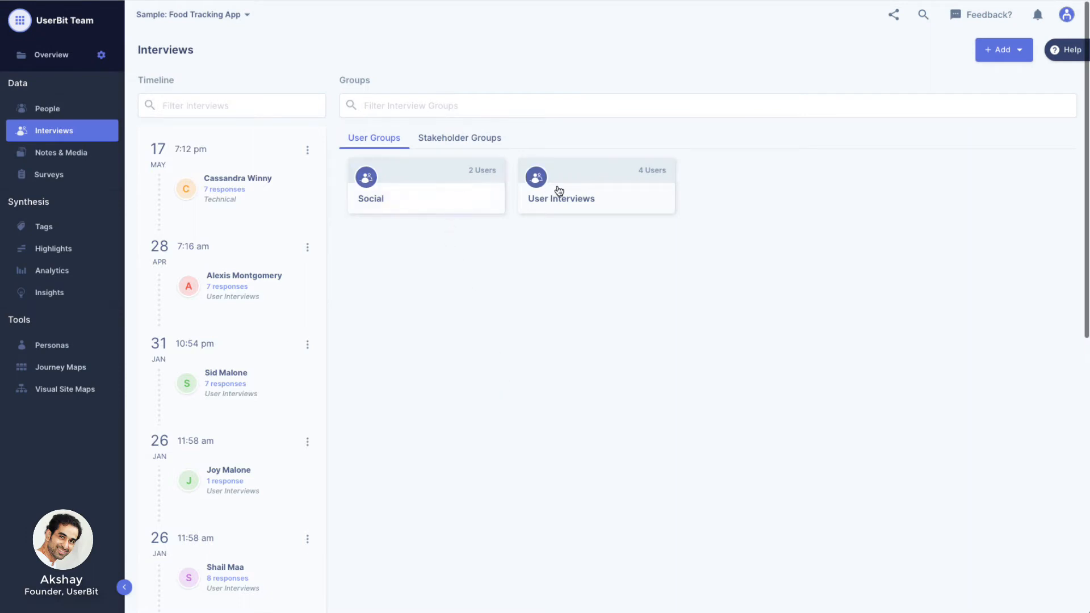
pyautogui.click(458, 137)
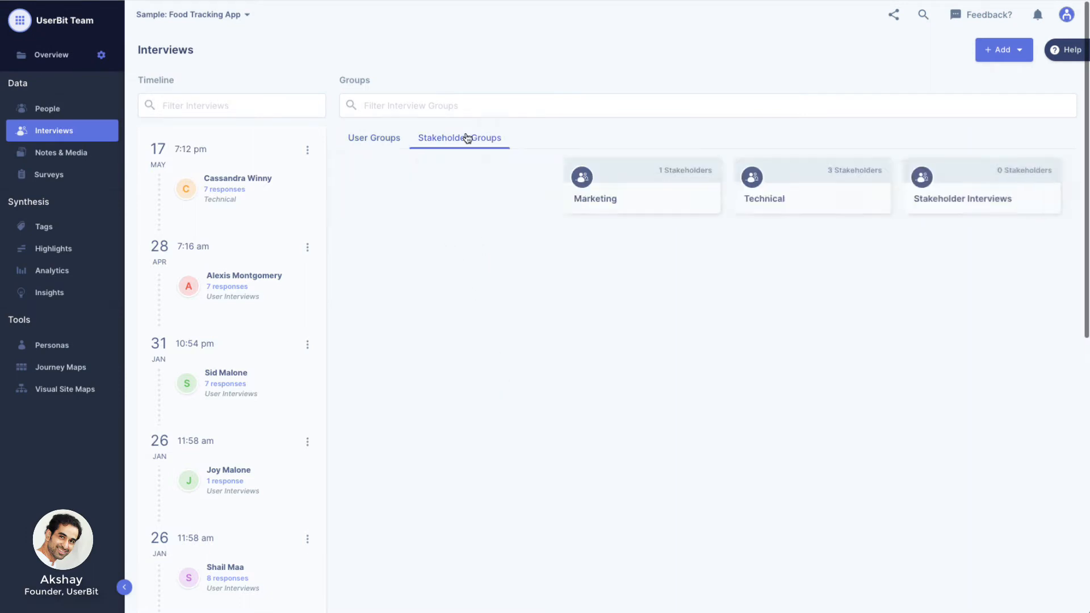
pyautogui.click(373, 138)
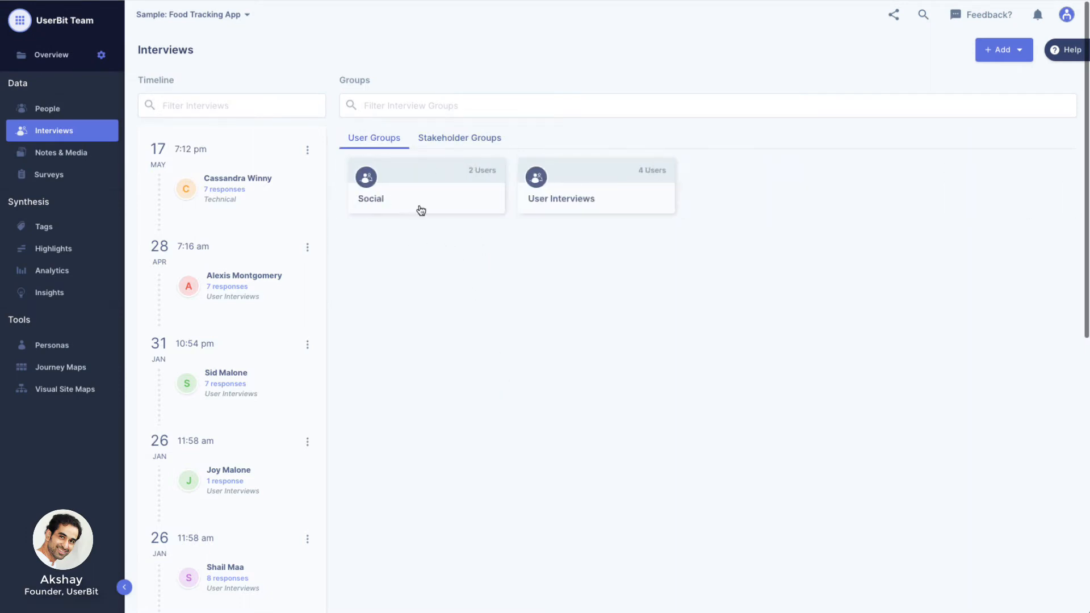
pyautogui.moveTo(488, 256)
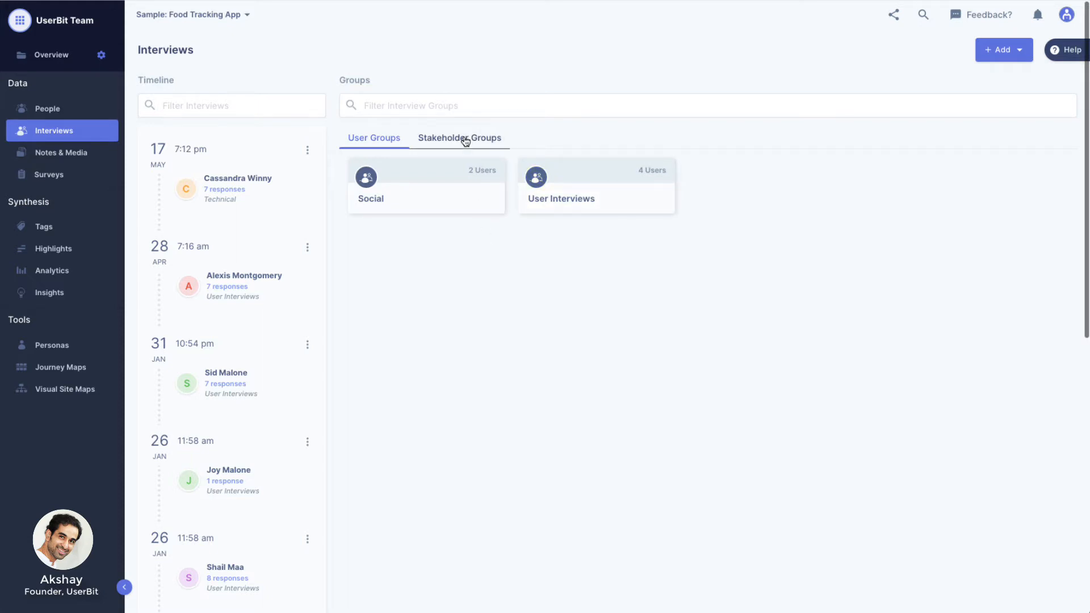
pyautogui.click(460, 137)
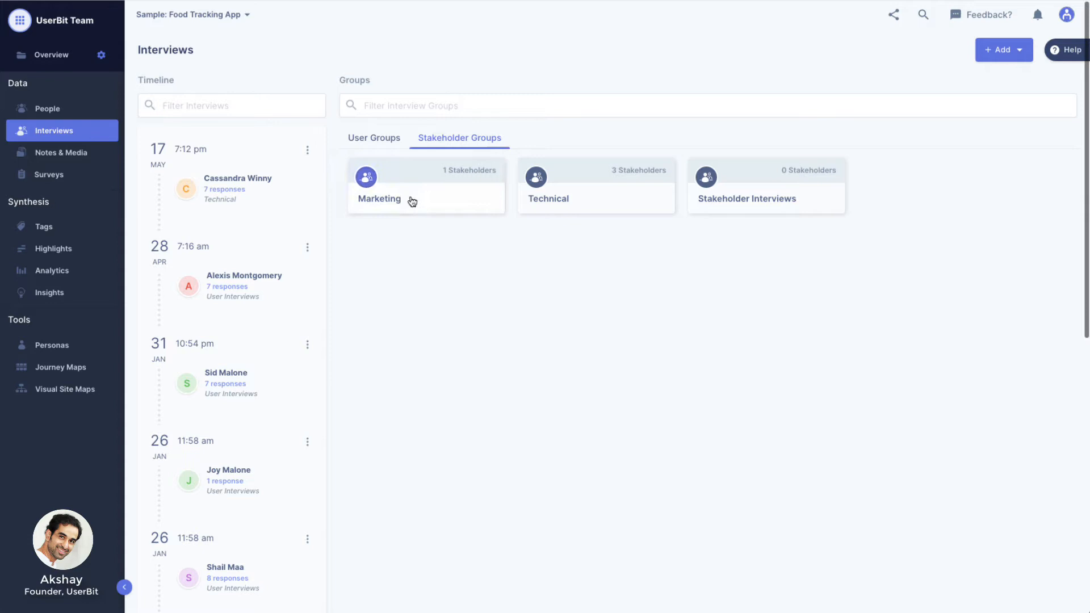
pyautogui.moveTo(480, 285)
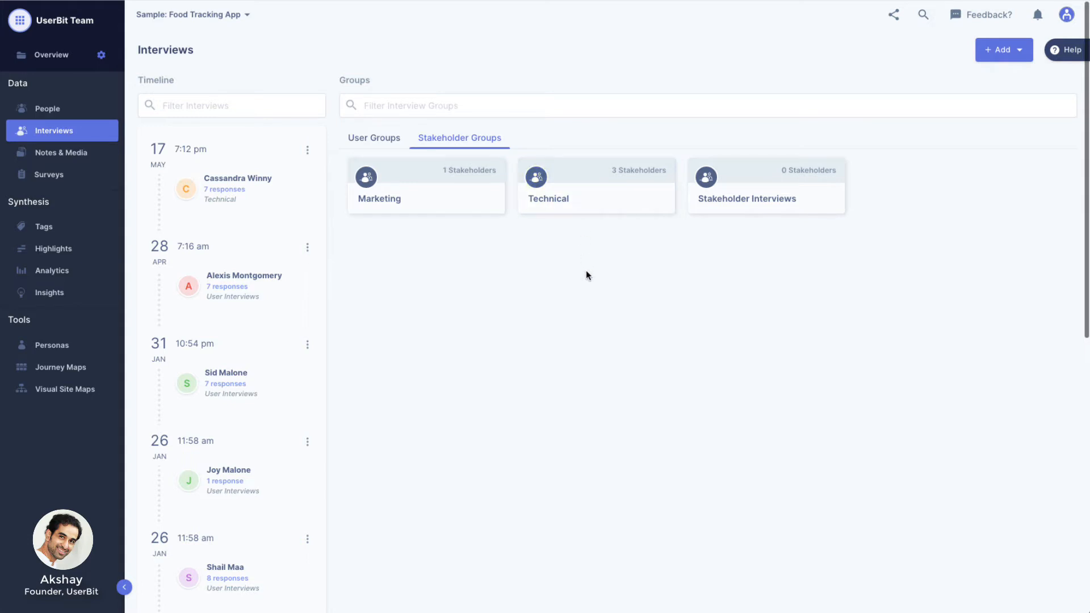
pyautogui.moveTo(408, 164)
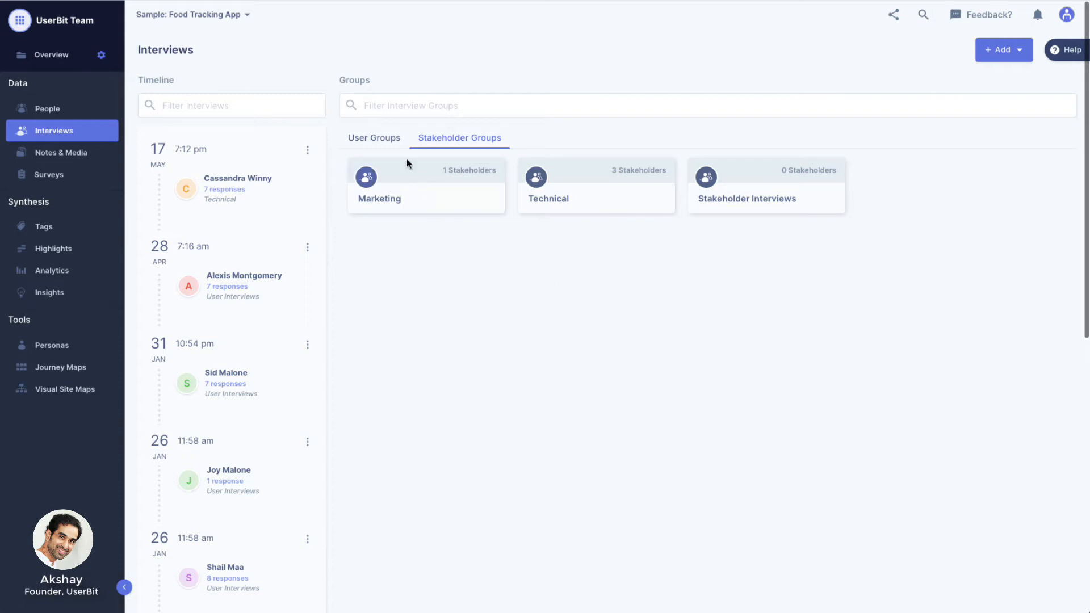
pyautogui.click(374, 138)
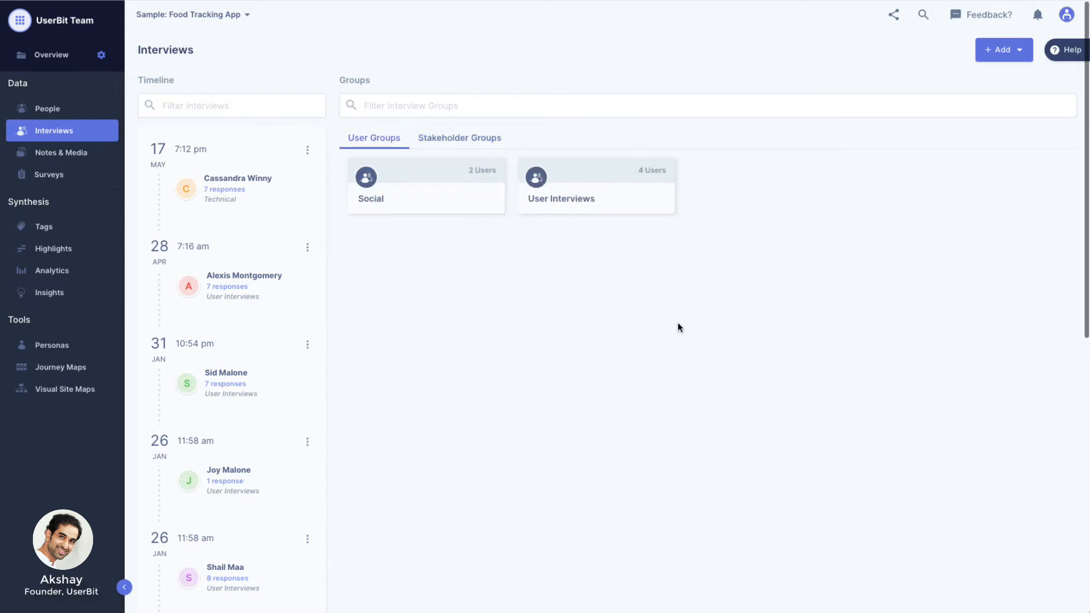
pyautogui.click(597, 186)
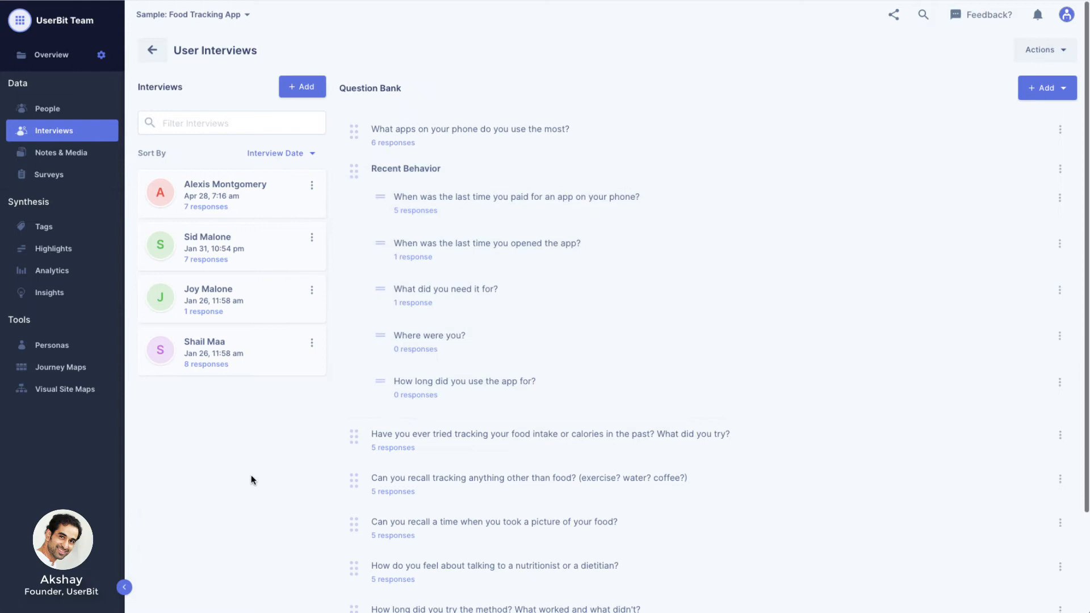
pyautogui.moveTo(243, 245)
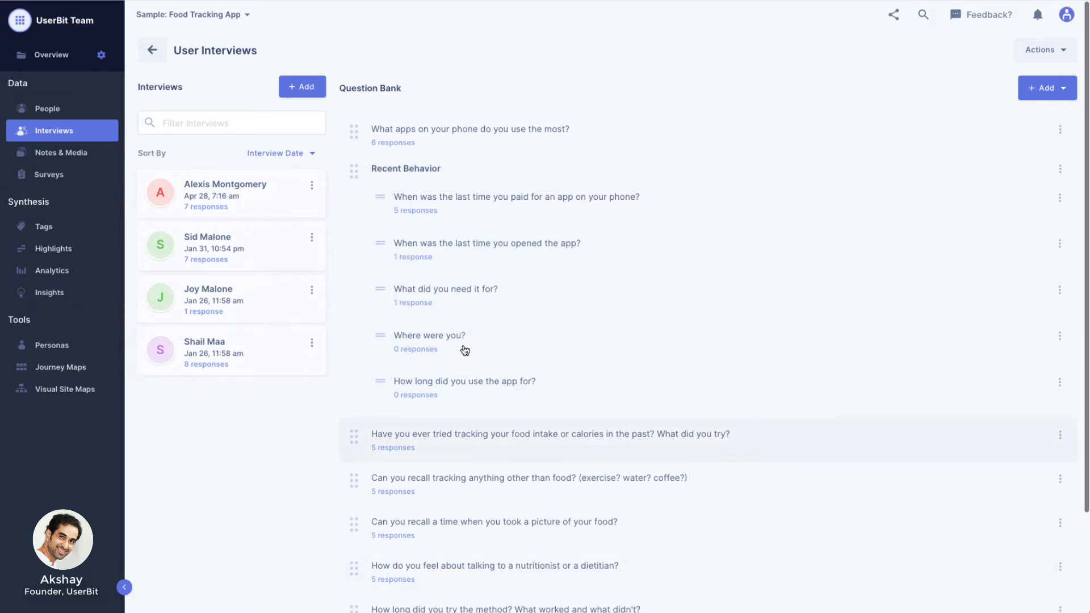
pyautogui.moveTo(237, 487)
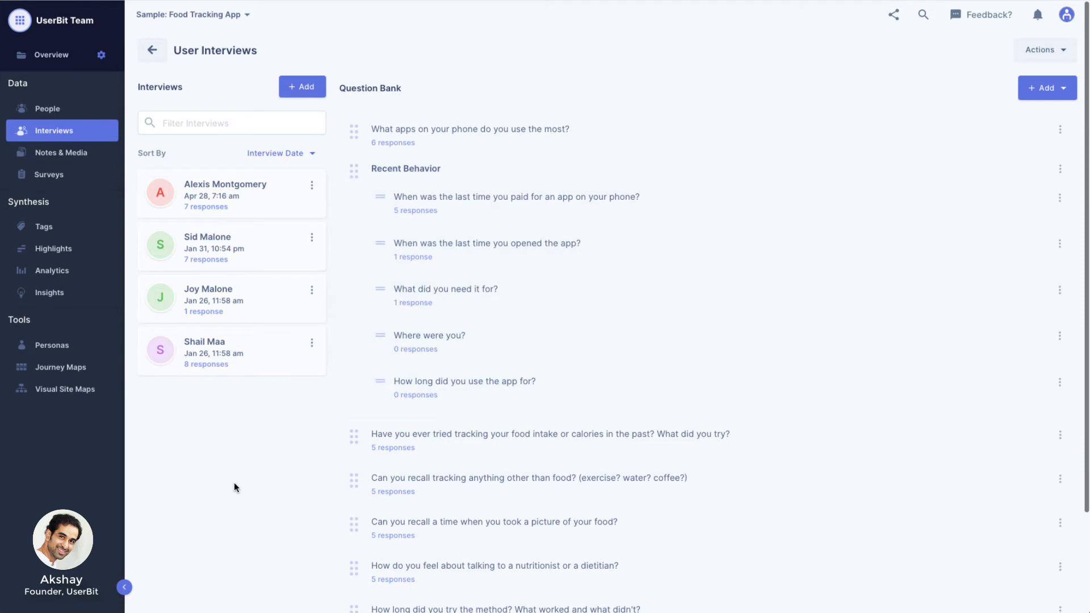
pyautogui.moveTo(254, 258)
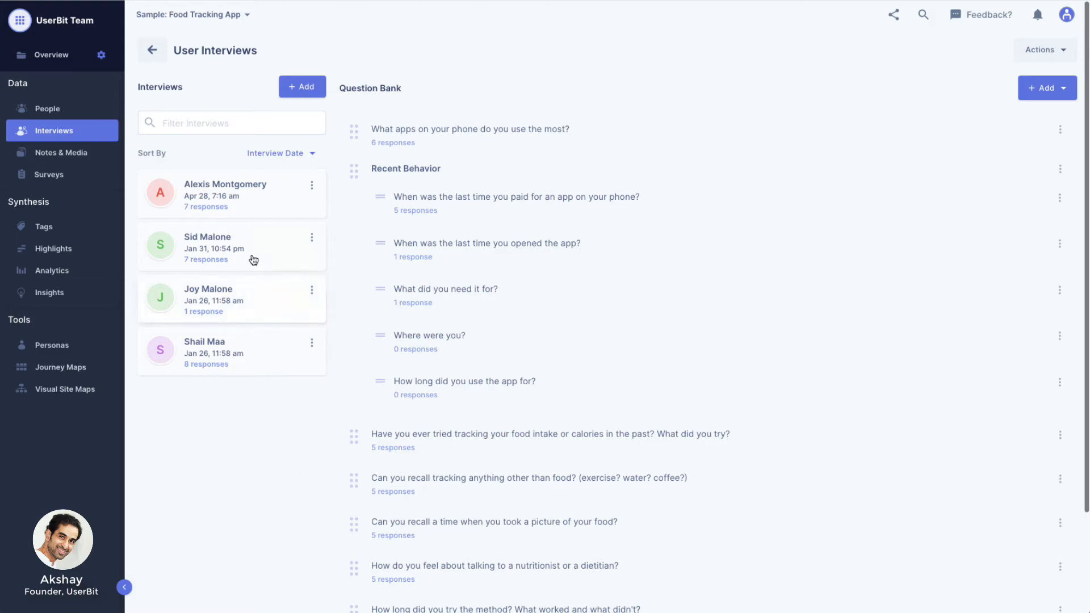
pyautogui.click(231, 247)
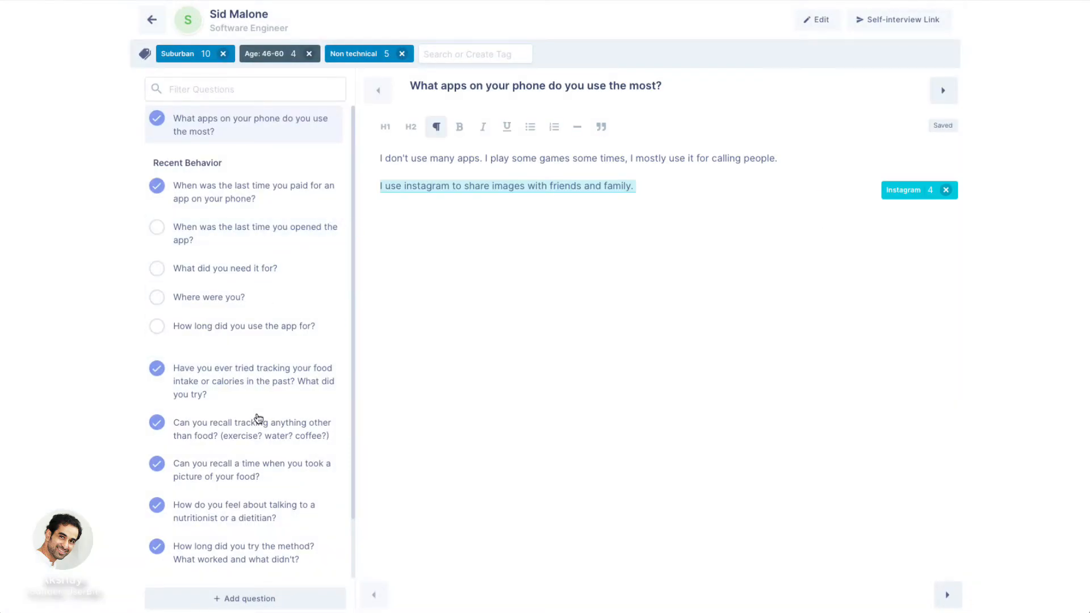
pyautogui.click(252, 429)
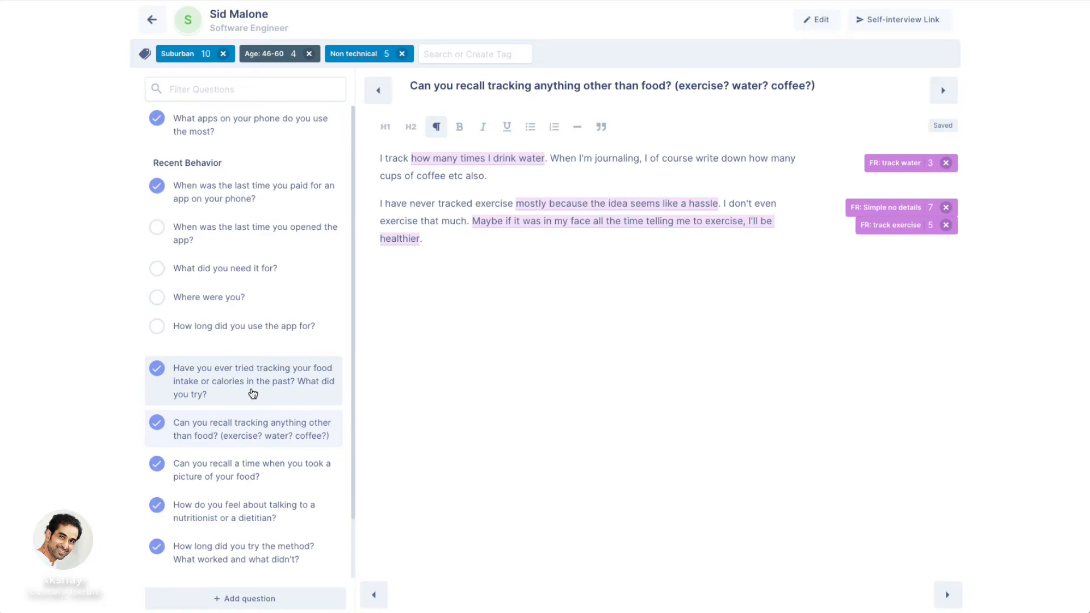
pyautogui.click(152, 18)
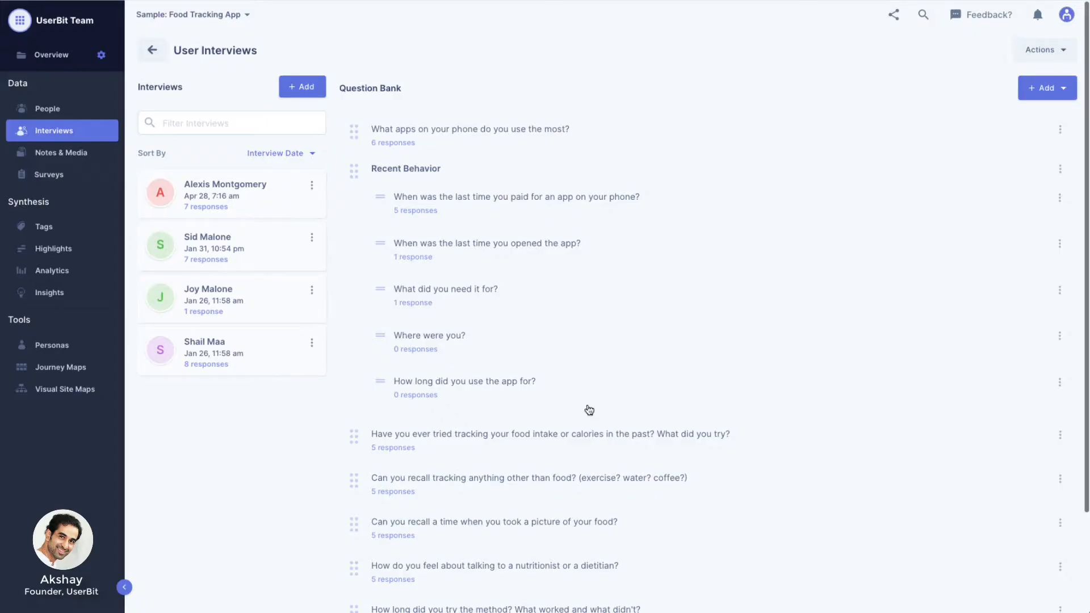
# Review the responses and word cloud for the most-used phone apps question, then return to the group
pyautogui.click(470, 128)
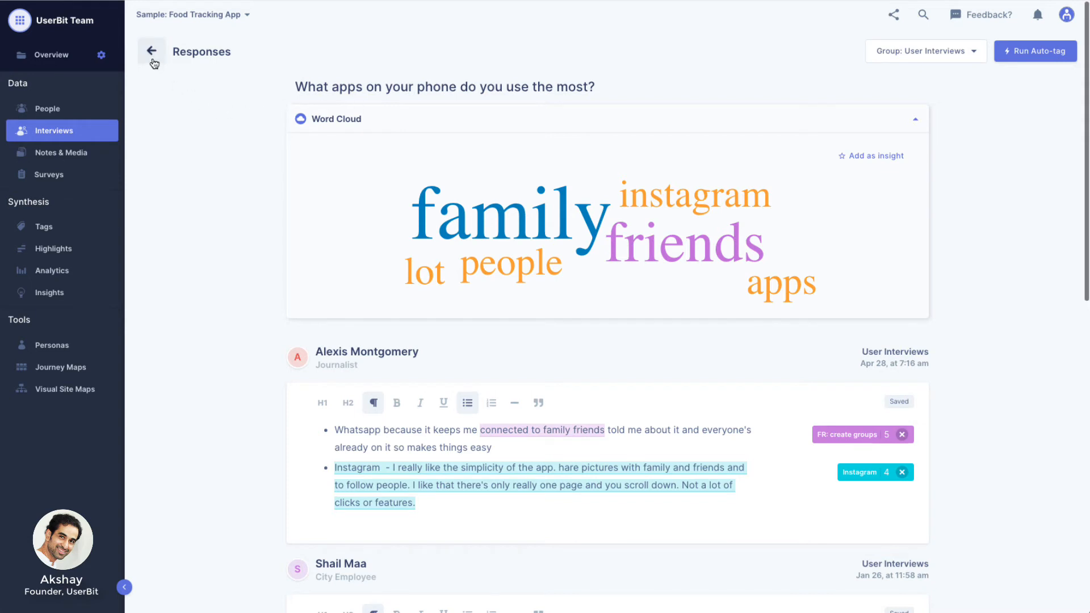
pyautogui.click(151, 51)
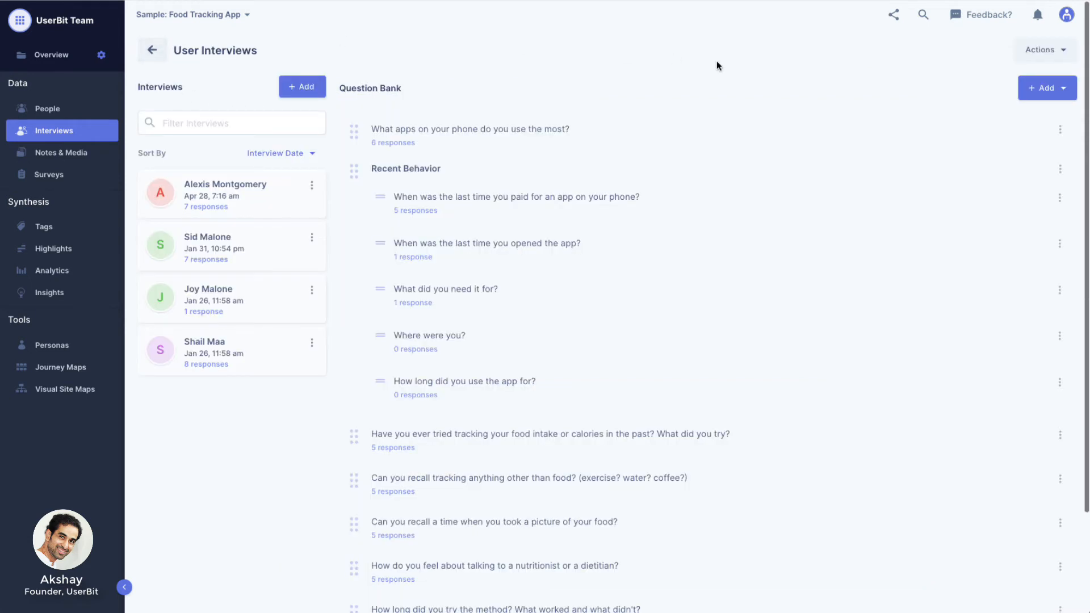
pyautogui.moveTo(206, 528)
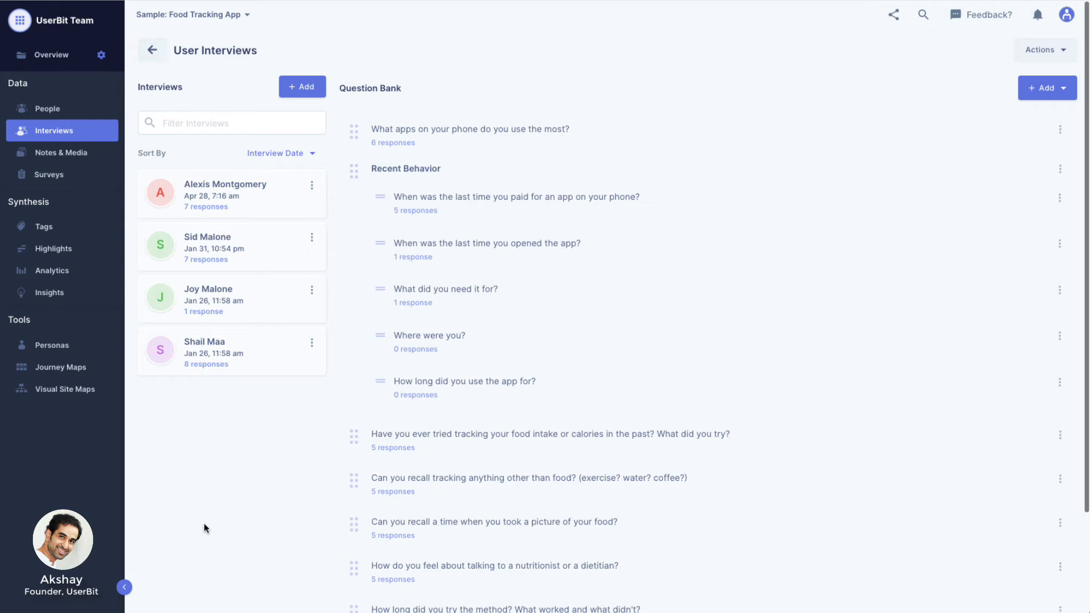
pyautogui.moveTo(265, 531)
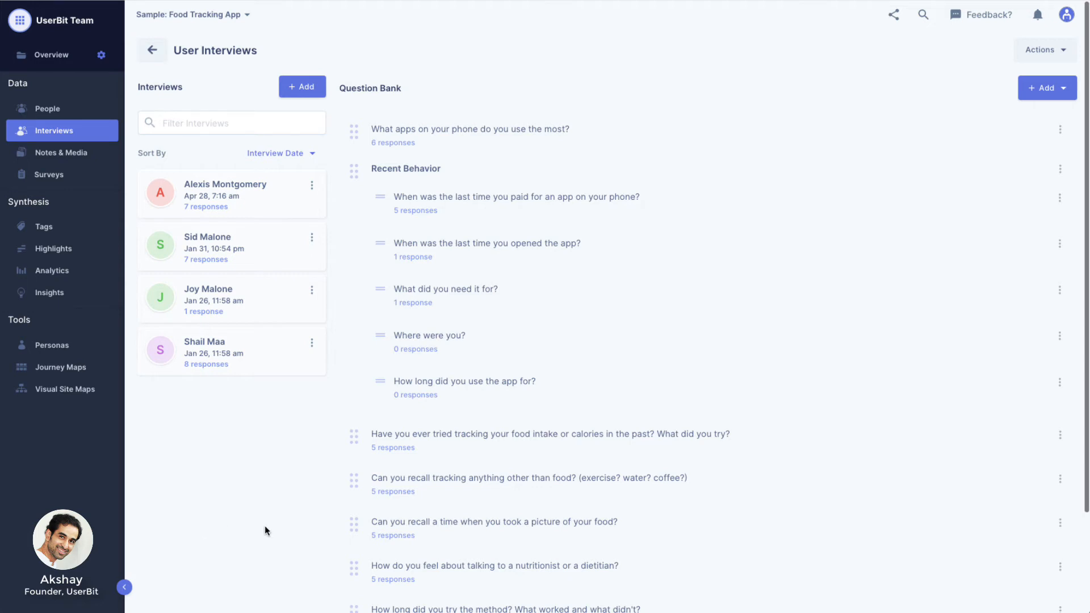
pyautogui.moveTo(441, 546)
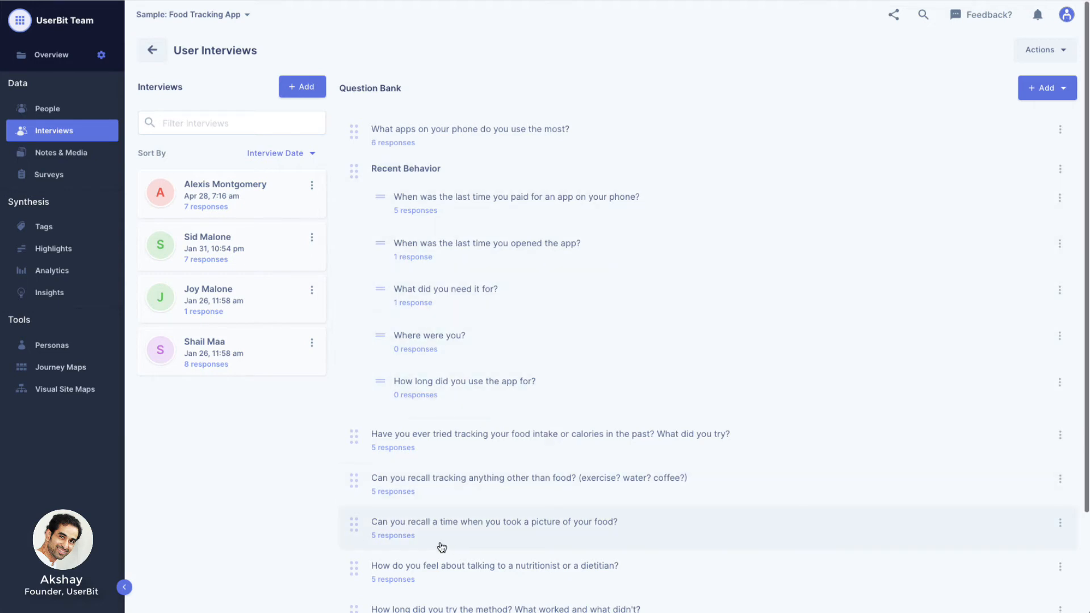
pyautogui.moveTo(248, 476)
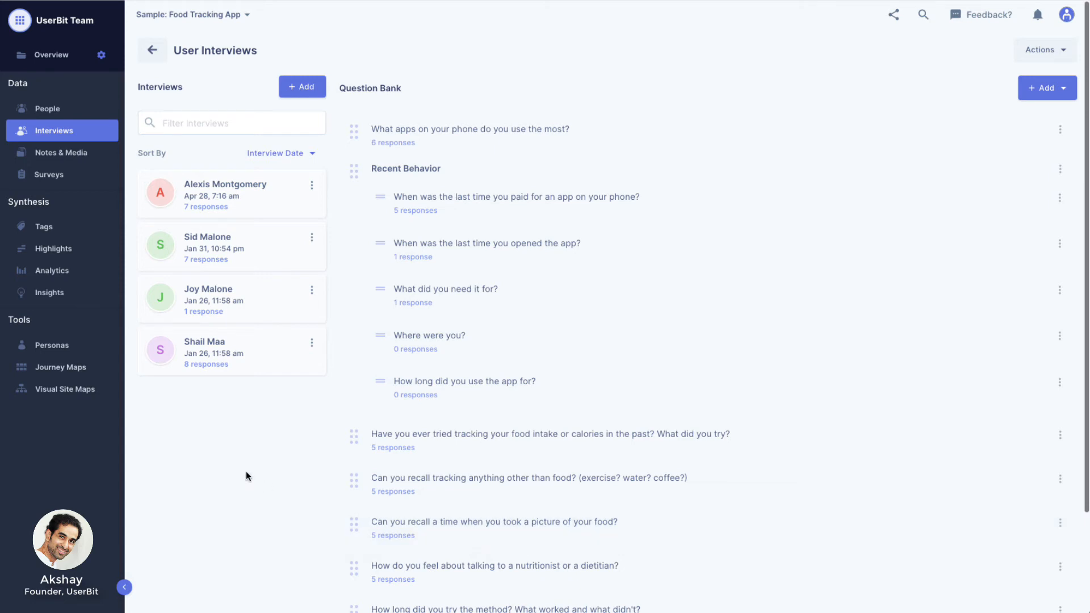
pyautogui.moveTo(333, 422)
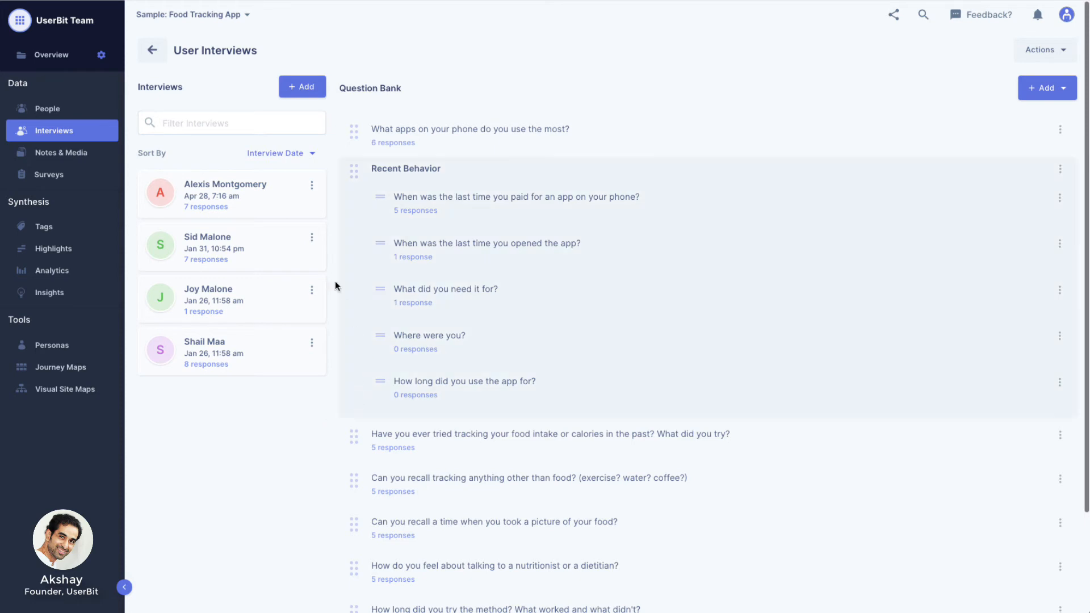
pyautogui.click(311, 237)
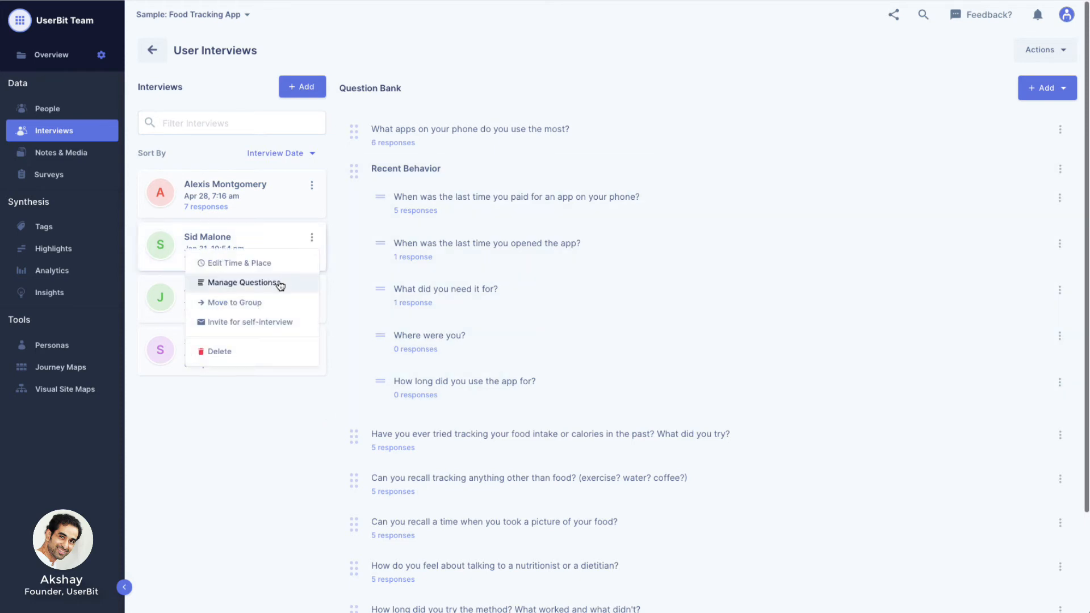
pyautogui.click(242, 283)
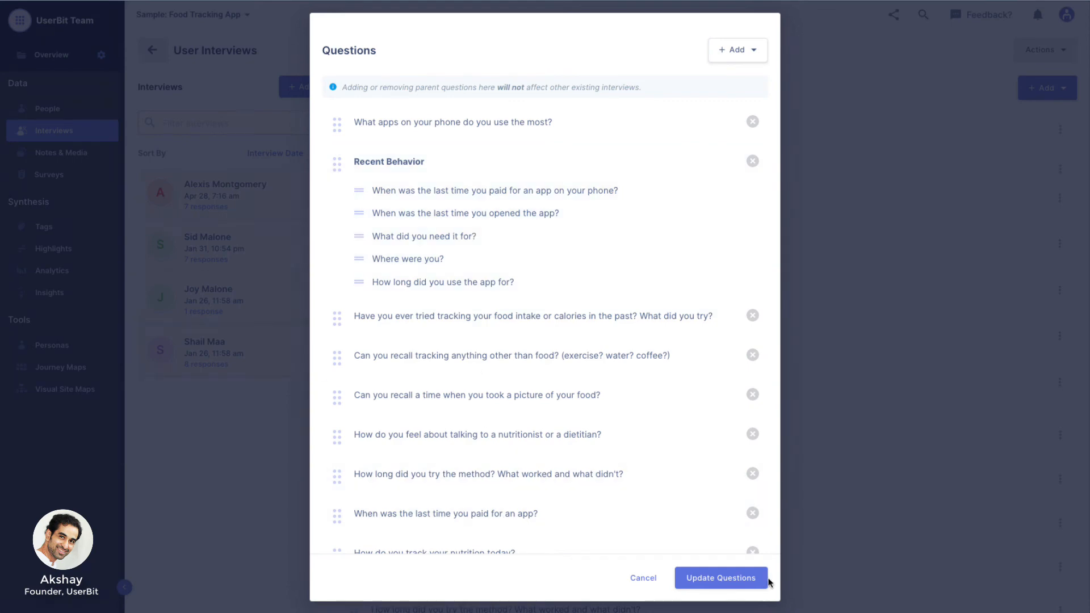
pyautogui.click(721, 578)
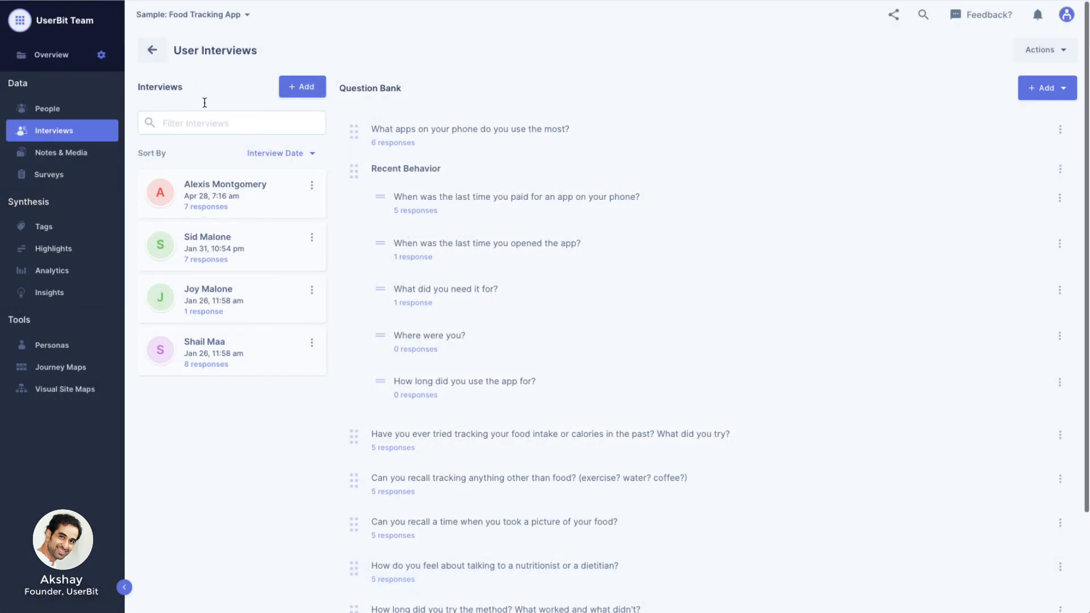
pyautogui.moveTo(267, 445)
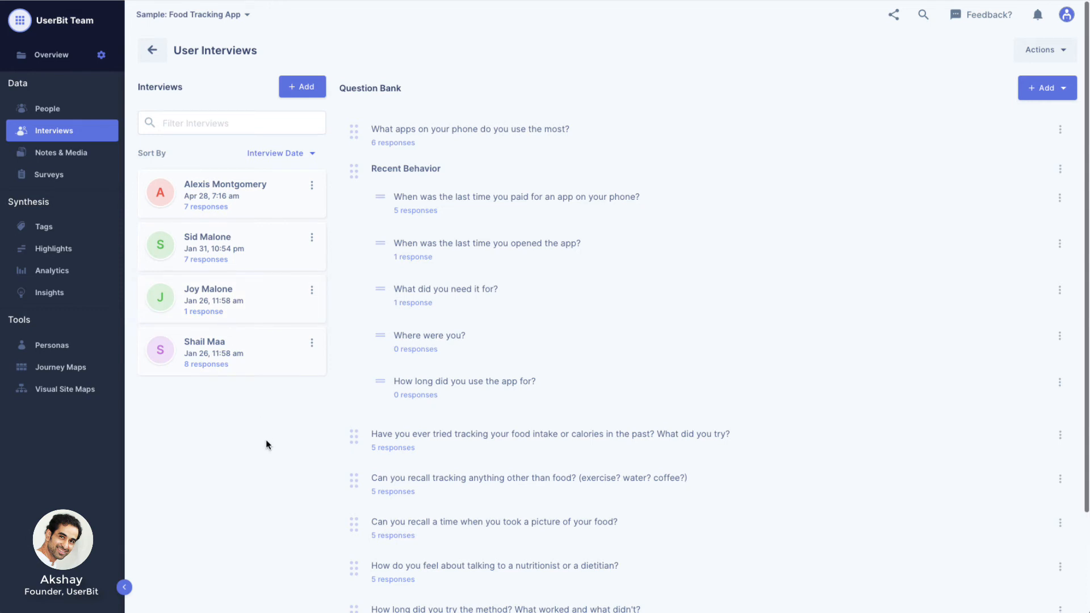
pyautogui.moveTo(297, 440)
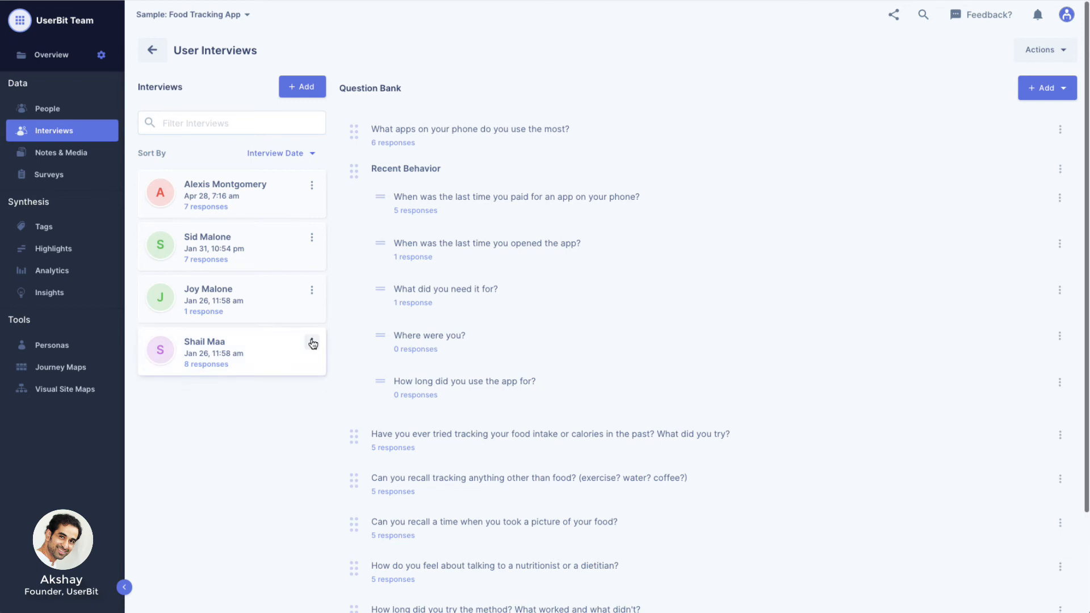
pyautogui.click(312, 342)
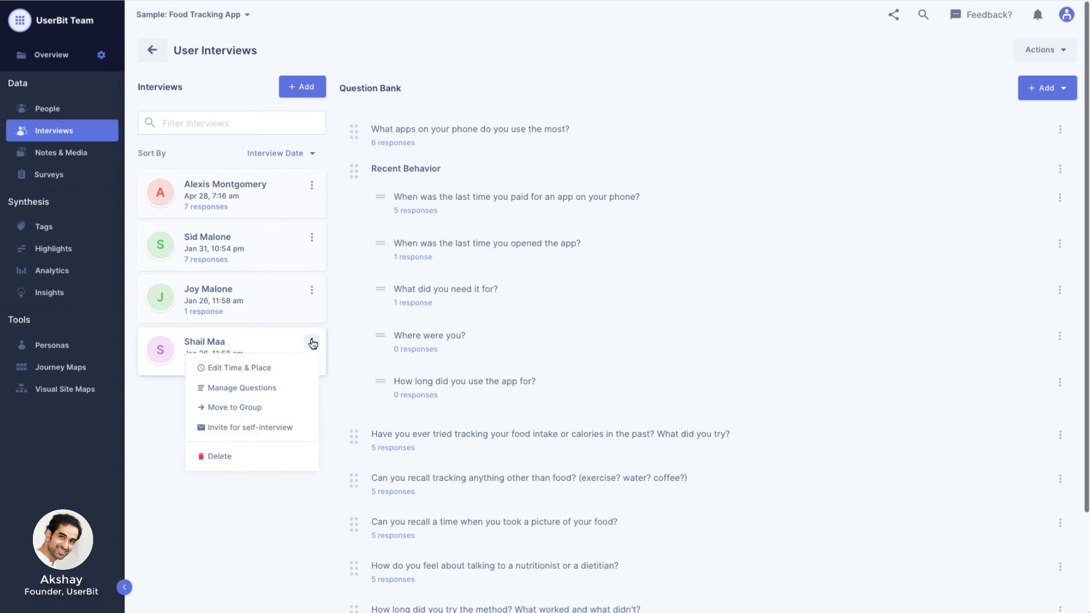
pyautogui.moveTo(277, 432)
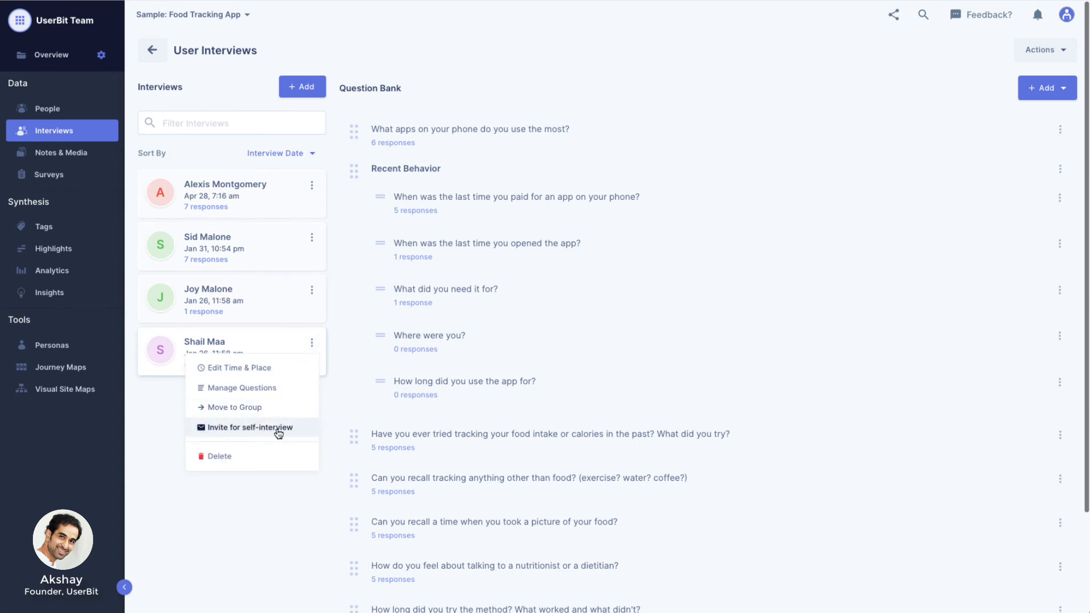
pyautogui.click(249, 427)
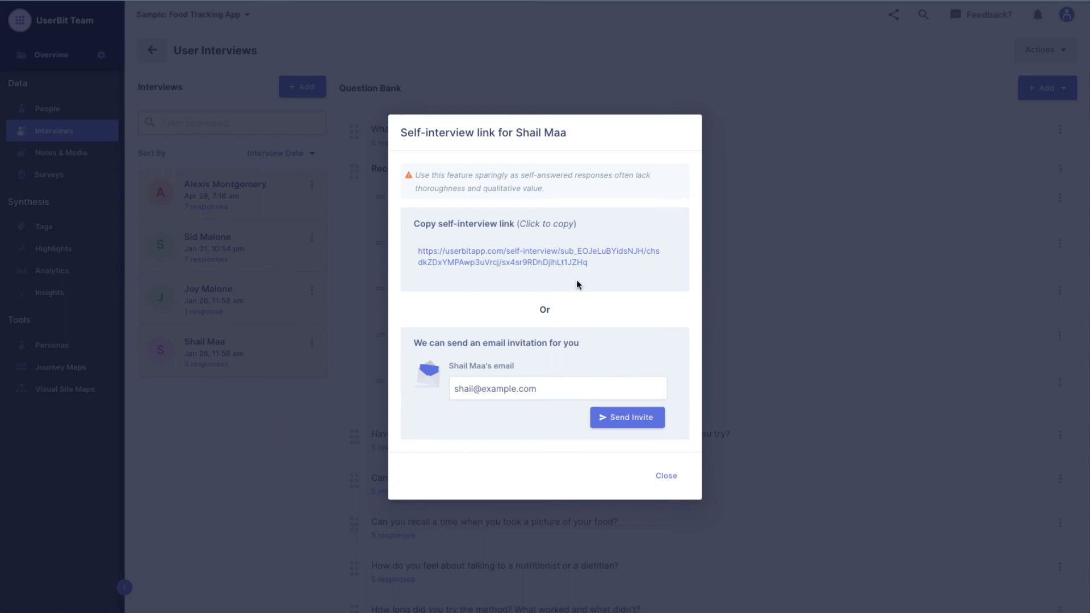
pyautogui.click(537, 256)
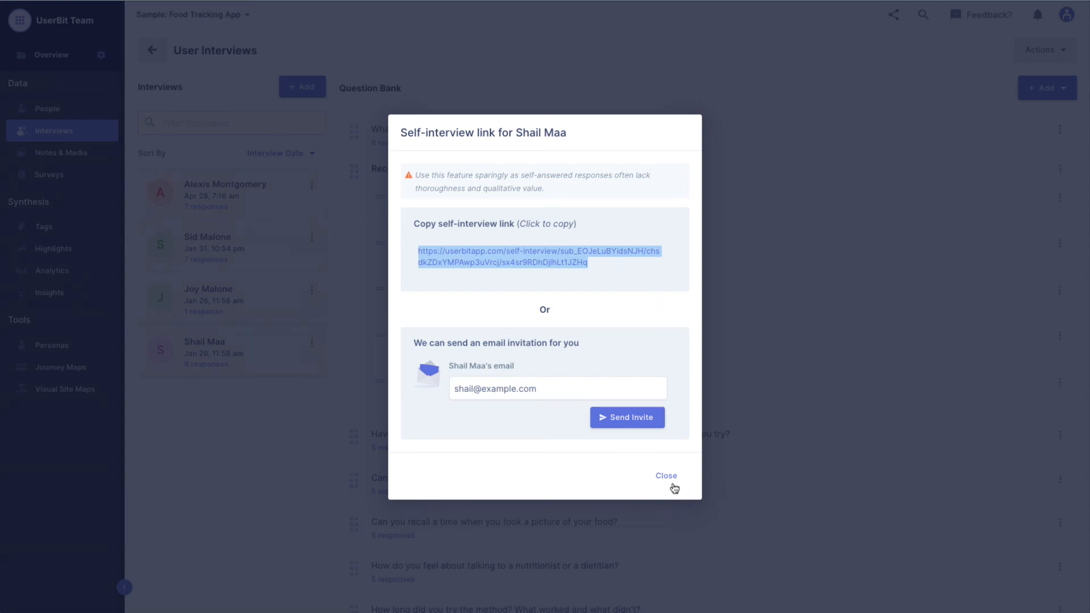
pyautogui.moveTo(666, 475)
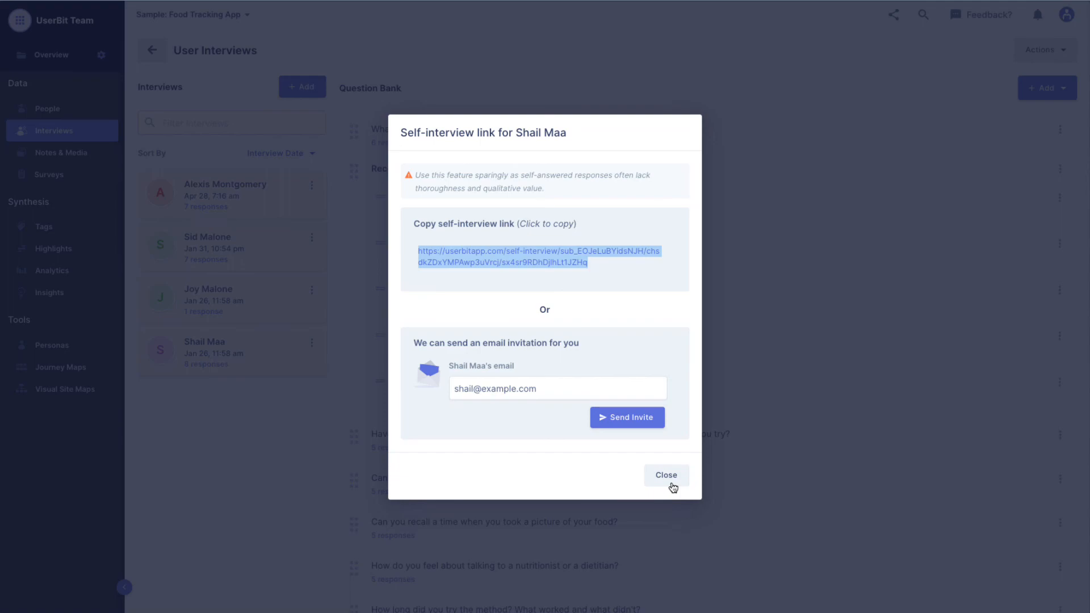
pyautogui.click(666, 475)
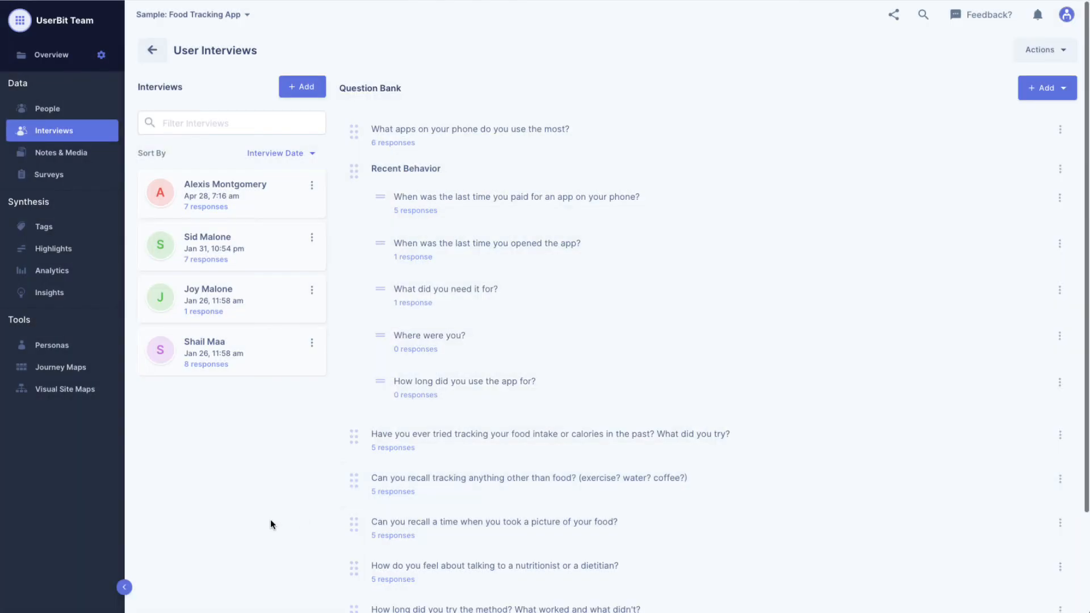
pyautogui.moveTo(152, 50)
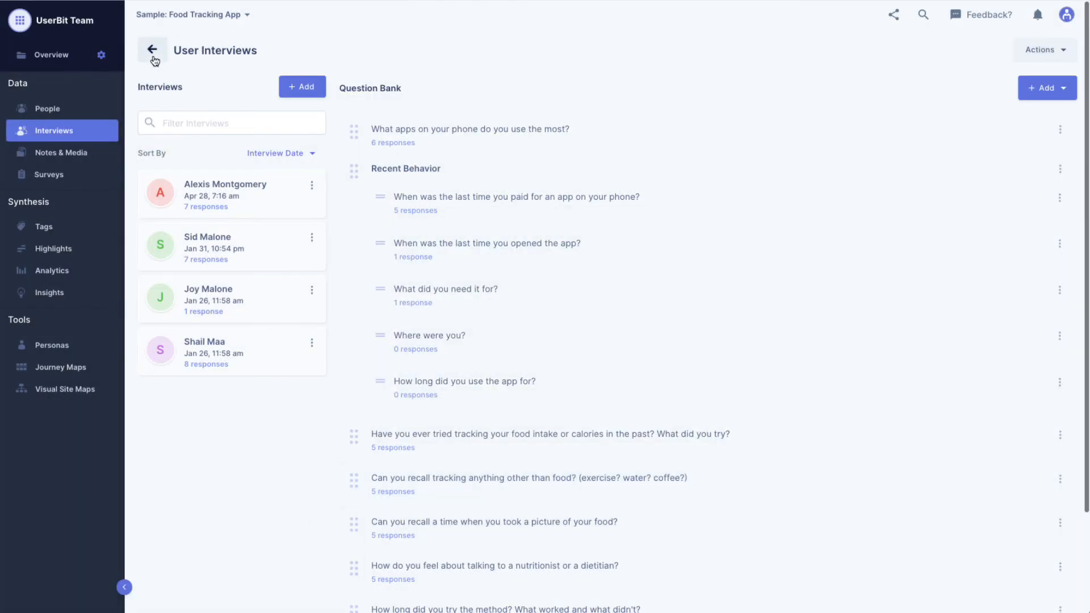
# Return to the Interviews overview with its timeline and Social and User Interviews groups
pyautogui.click(152, 49)
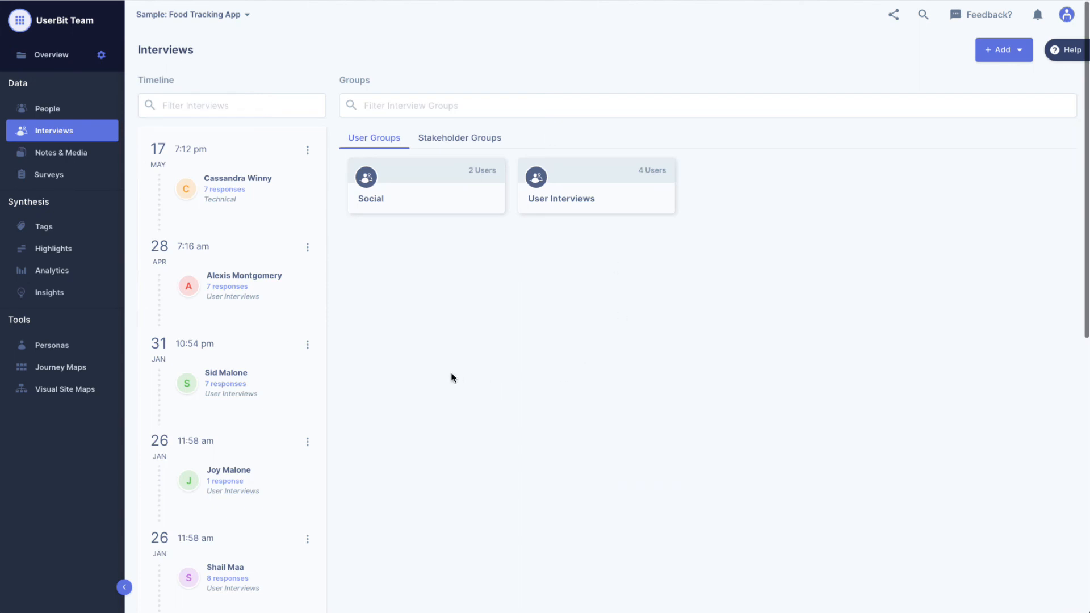